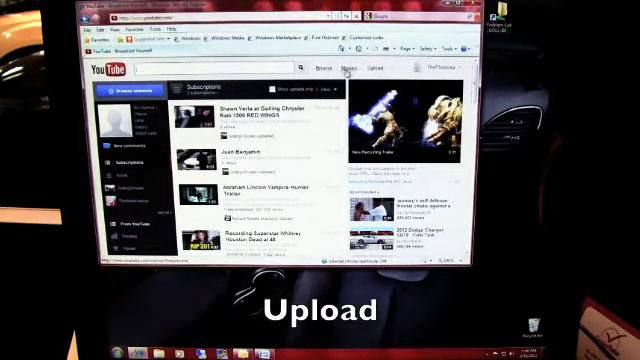
Step: Leave the subscriptions feed and reach YouTube's upload page via the Upload link
click(372, 72)
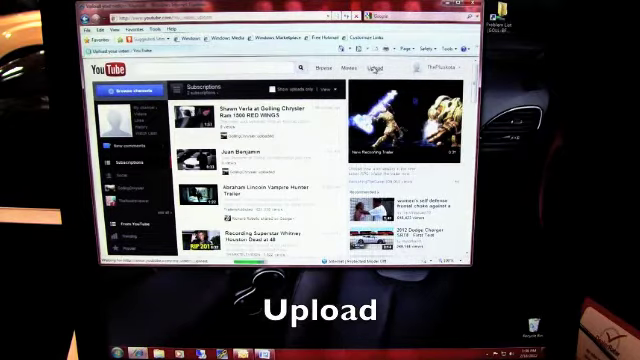
click(372, 68)
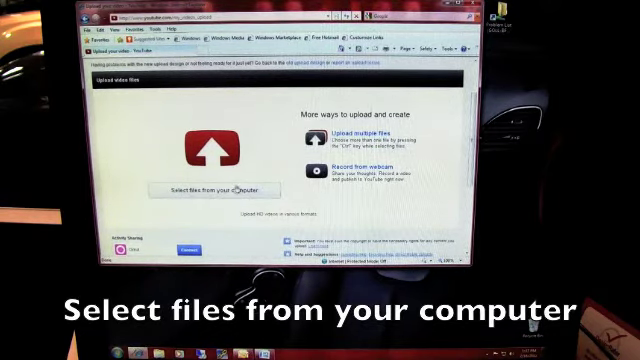
Step: Bring up the computer's file browser from 'Select files from your computer'
click(210, 188)
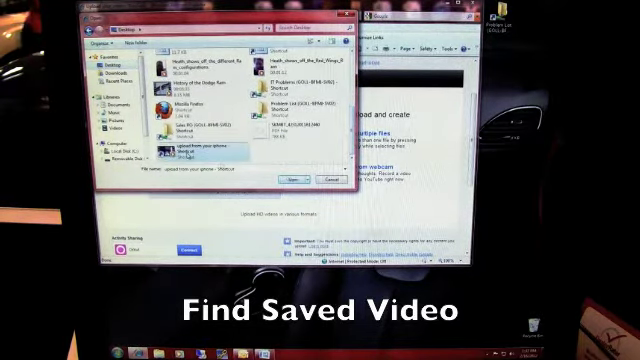
Step: Pick the saved video file so it starts uploading and its details form appears
click(280, 180)
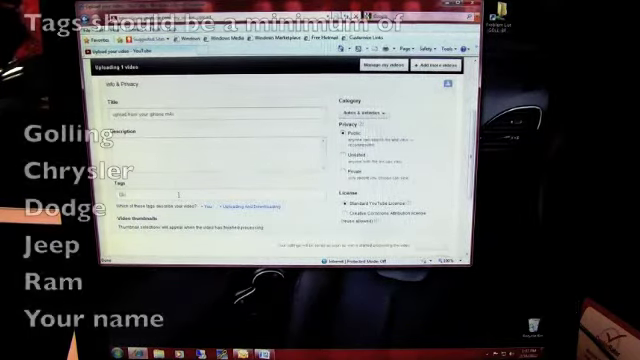
text(Golling Chrysler Dodge Jeep Ram)
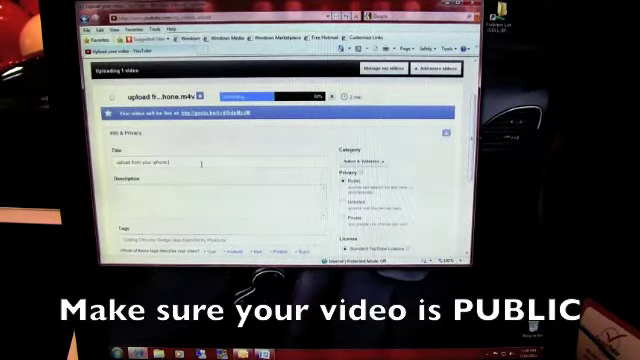
scroll(down, 3)
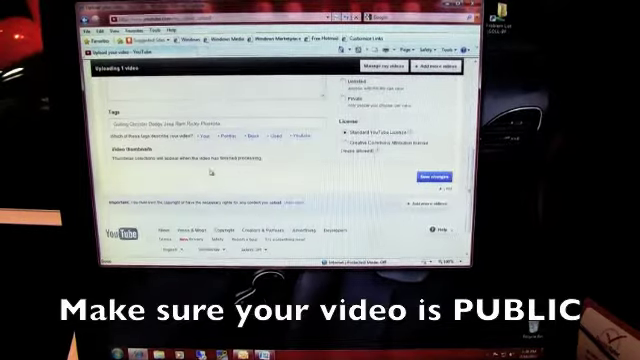